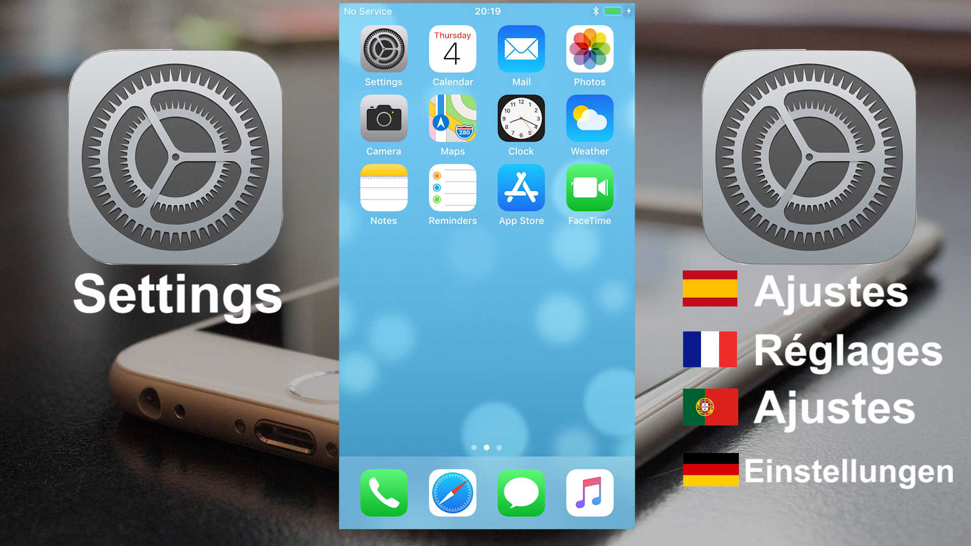
# Step: Launch the Settings app from the home screen
pyautogui.click(383, 50)
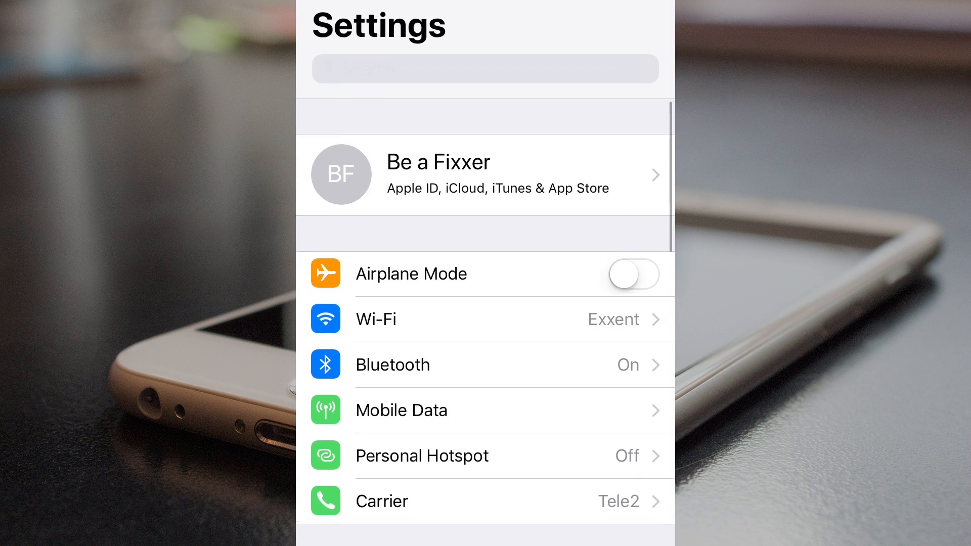
# Step: Navigate down the Settings list into the General page
pyautogui.scroll(-3)
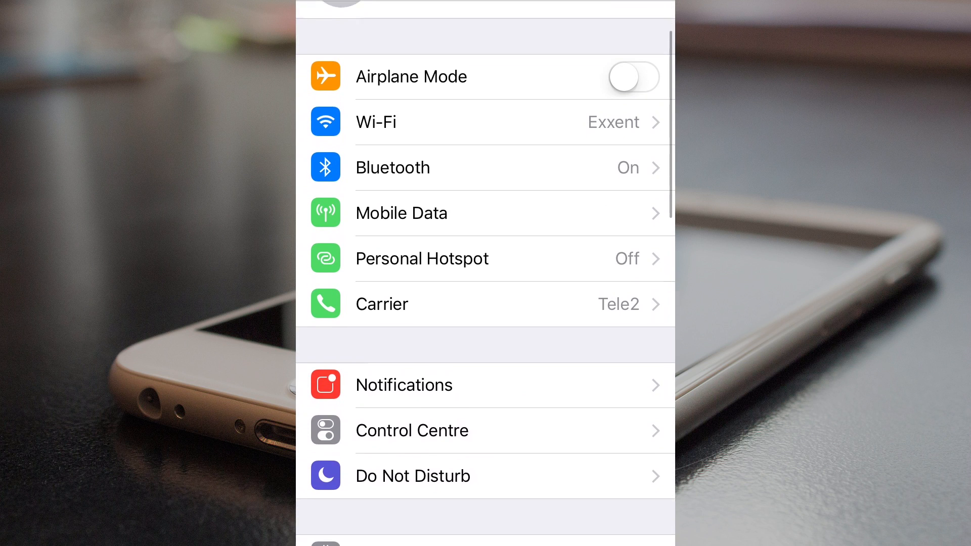
pyautogui.scroll(-3)
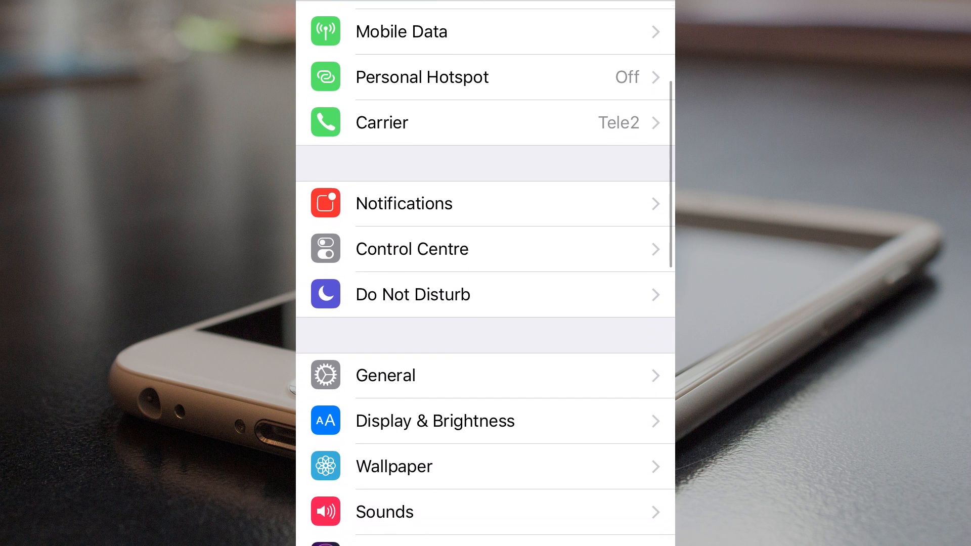
pyautogui.scroll(-3)
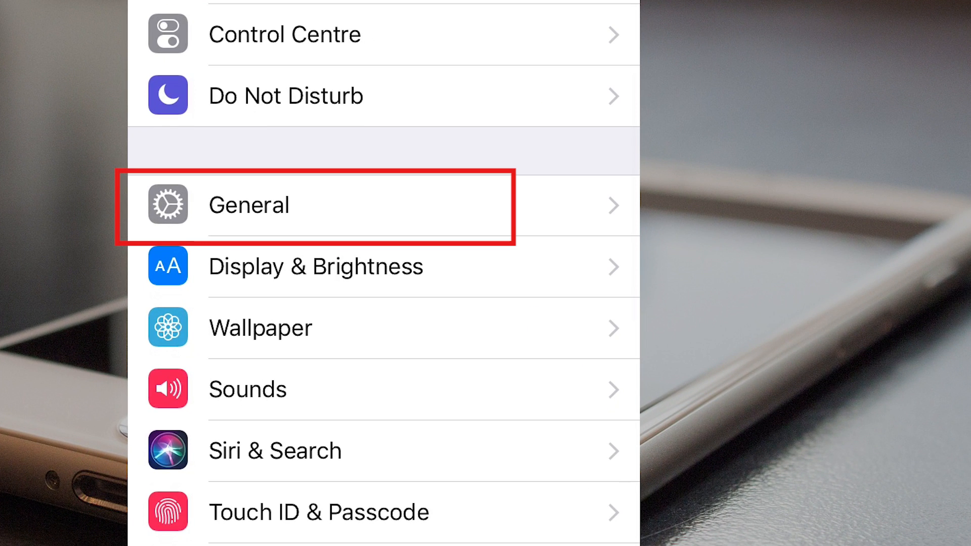
pyautogui.click(249, 205)
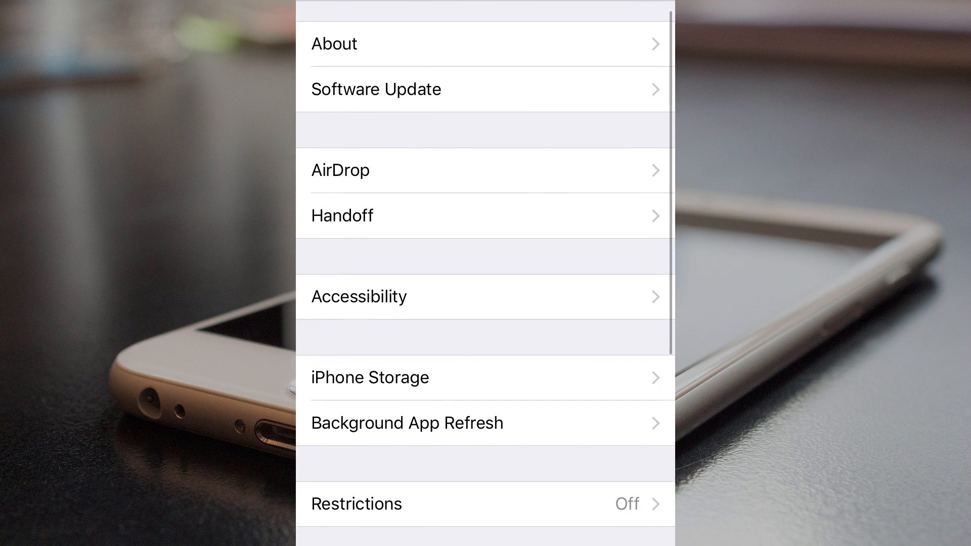
# Step: Scroll down the General page toward the Date & Time entry
pyautogui.scroll(-3)
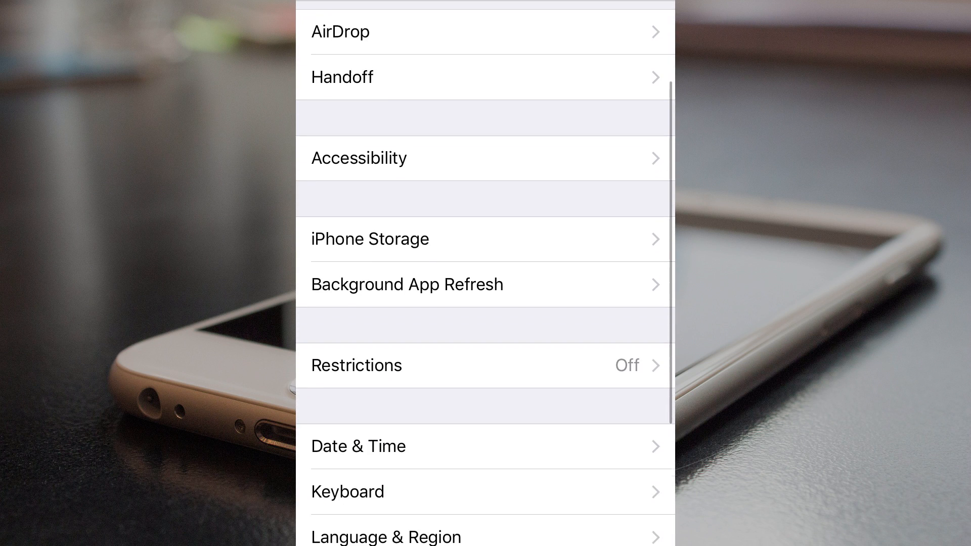
pyautogui.scroll(-3)
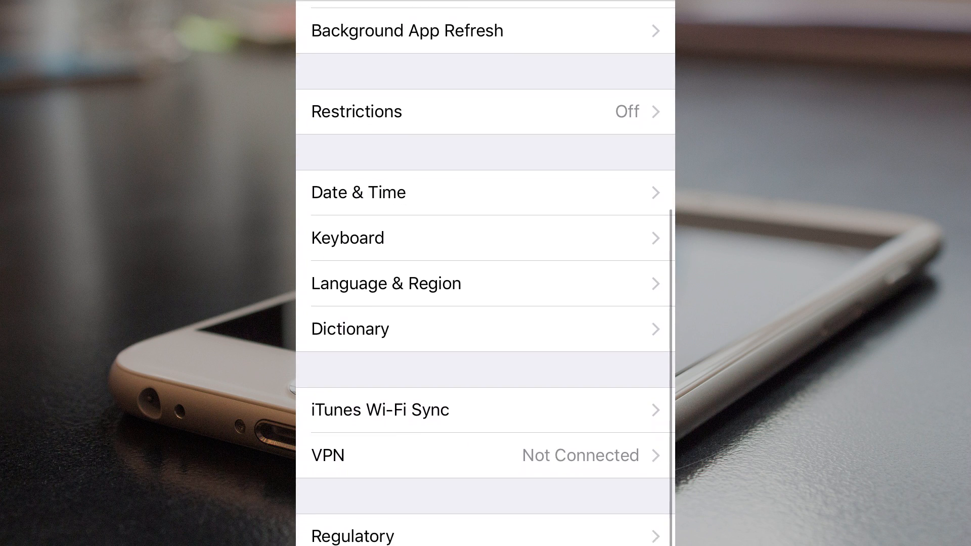
pyautogui.scroll(-3)
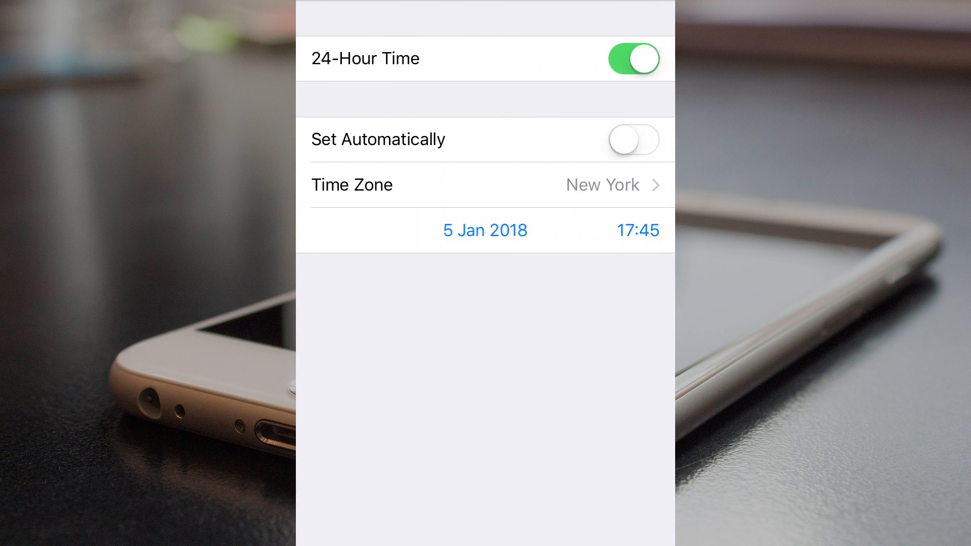
# Step: Change the manual clock from 17:45 to 18:50 on 5 Jan 2018 using the time picker
pyautogui.click(486, 230)
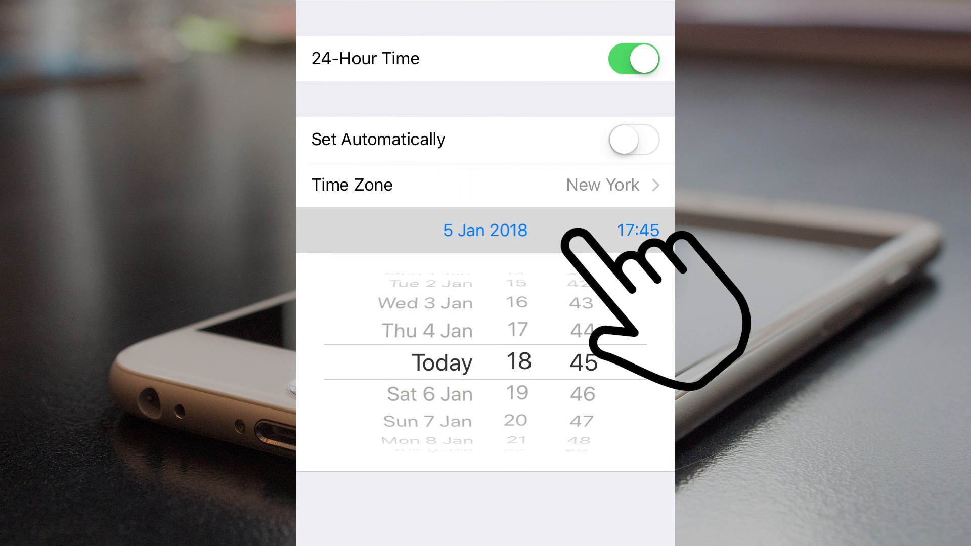
pyautogui.scroll(-3)
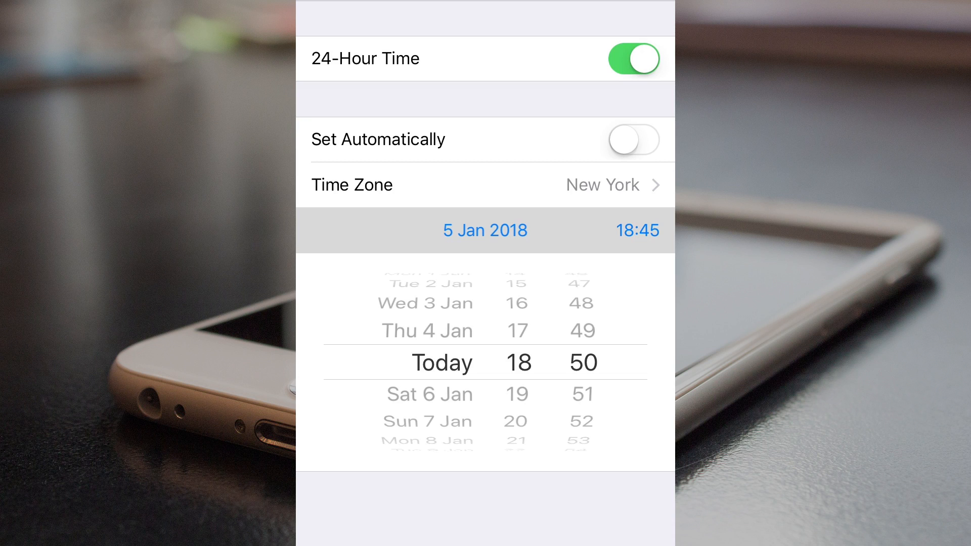
pyautogui.click(638, 231)
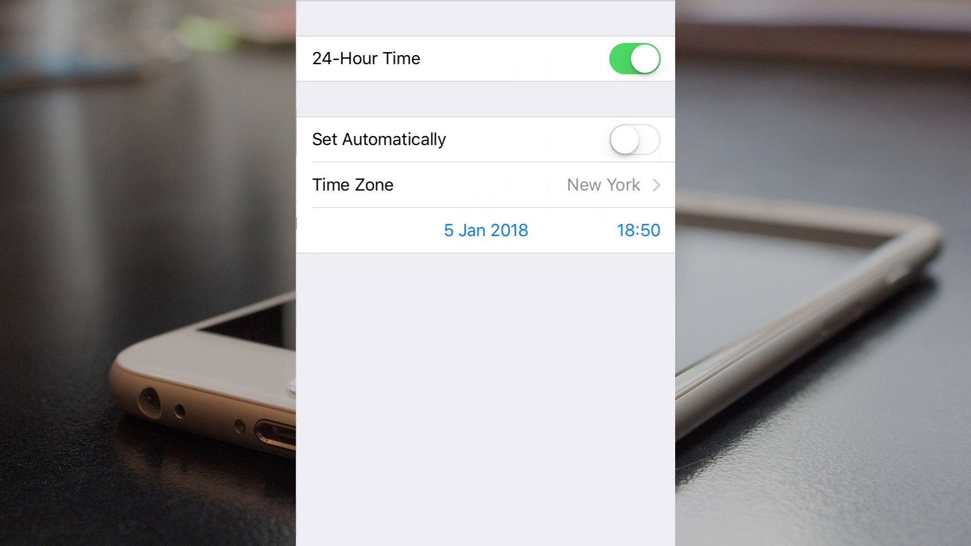
# Step: Search 'los a' and set the time zone to Los Angeles, U.S.A., shifting the clock to 15:50
pyautogui.click(485, 184)
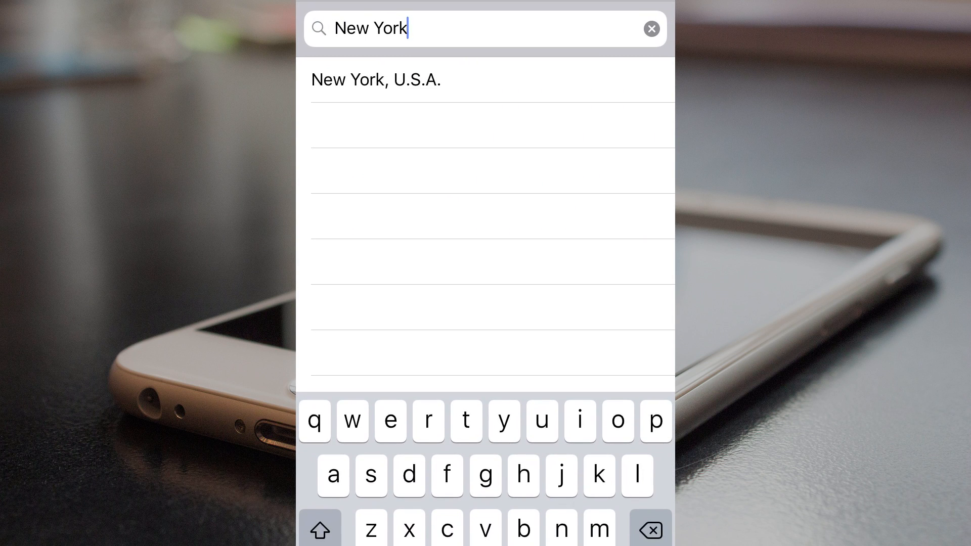
pyautogui.click(651, 28)
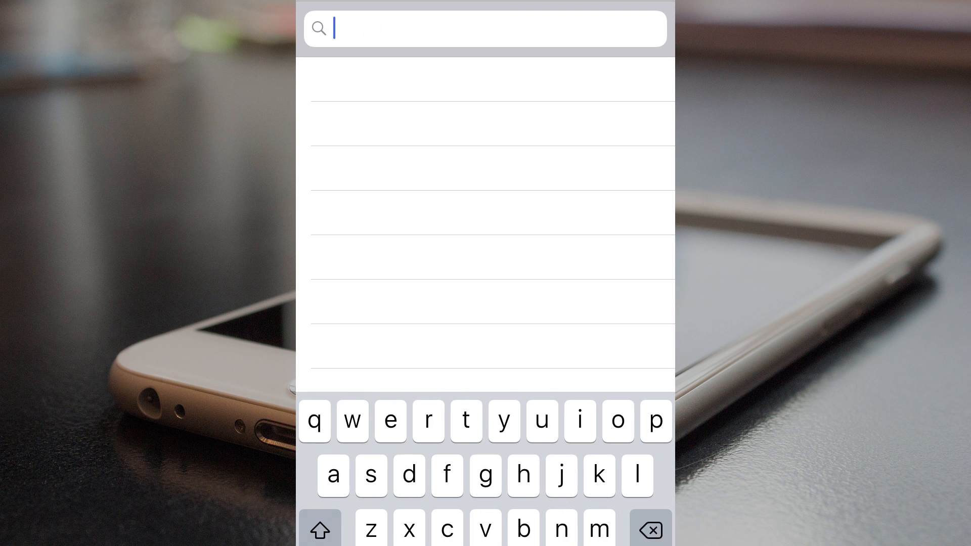
pyautogui.write('los a')
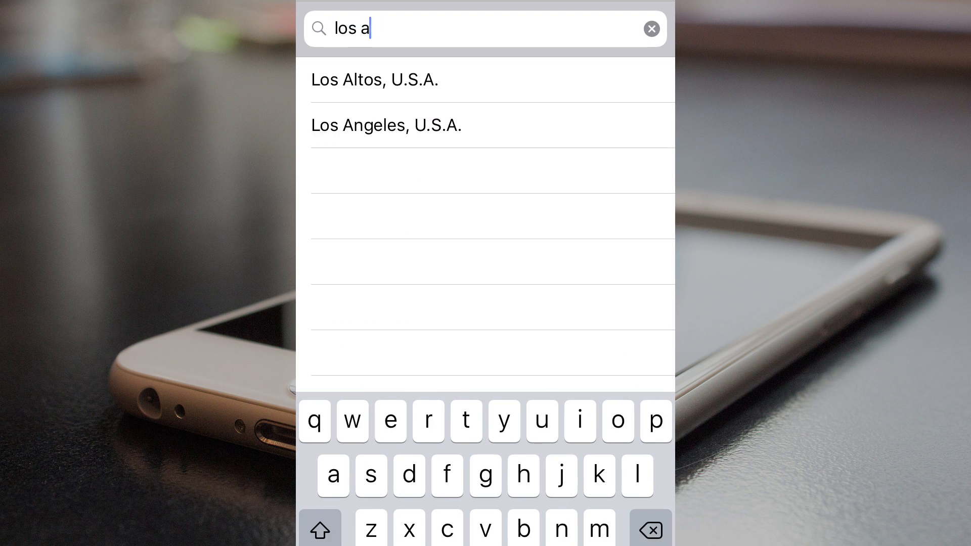
pyautogui.click(385, 125)
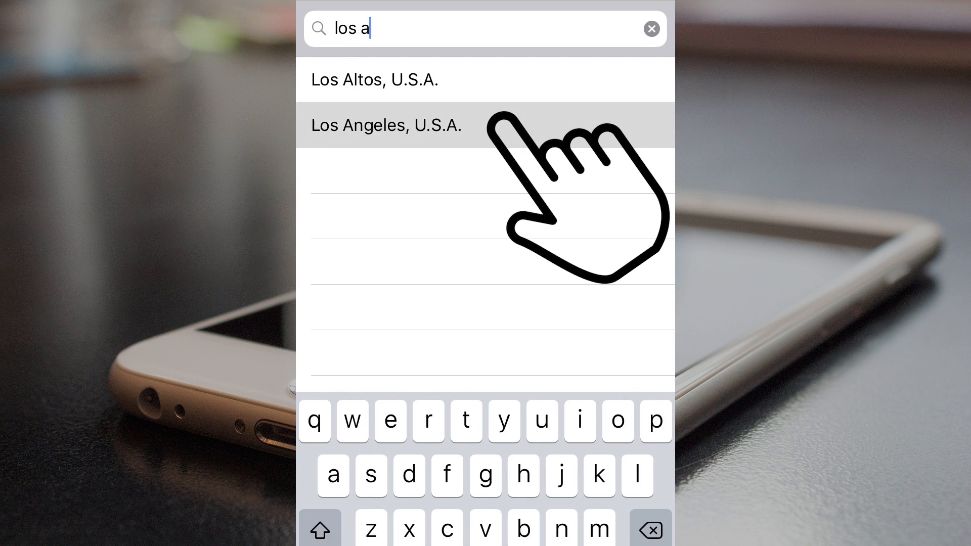
pyautogui.click(386, 125)
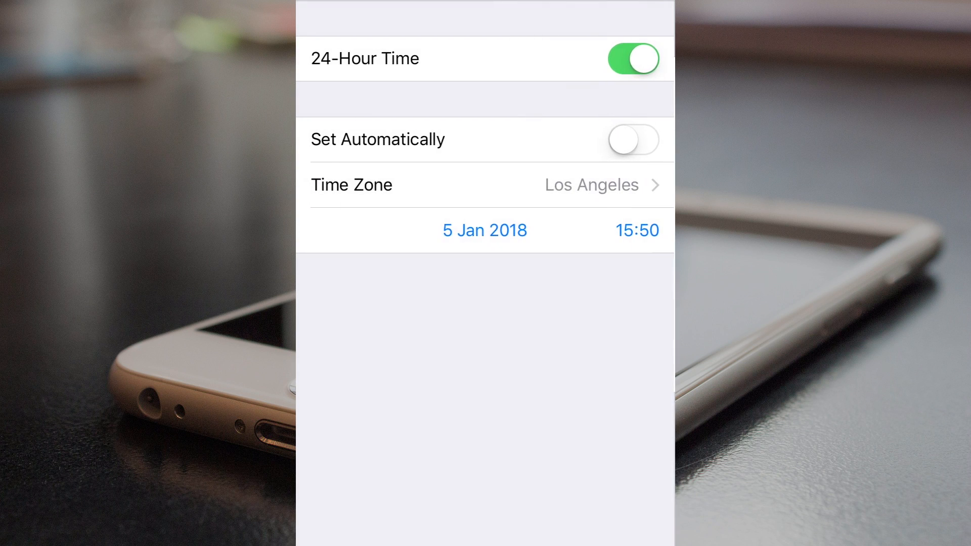